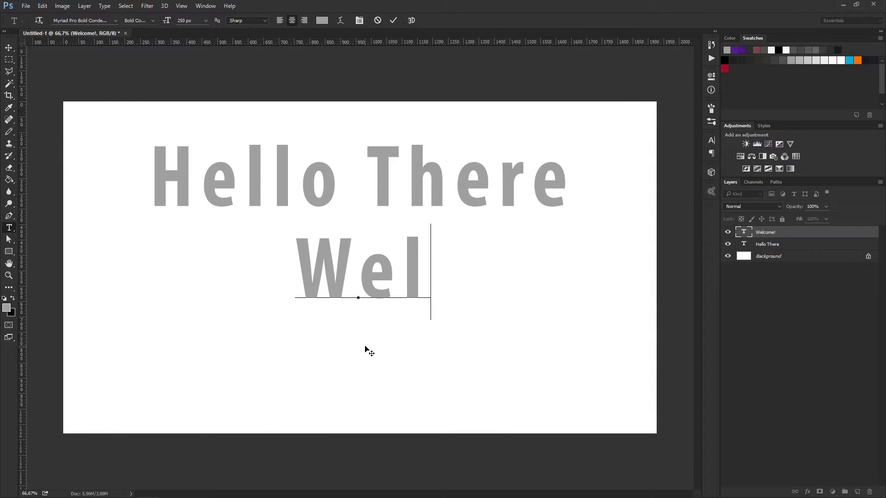
Finish the 'Welcome!' text and centre it beneath 'Hello There' using the magenta Smart Guides
text(come!)
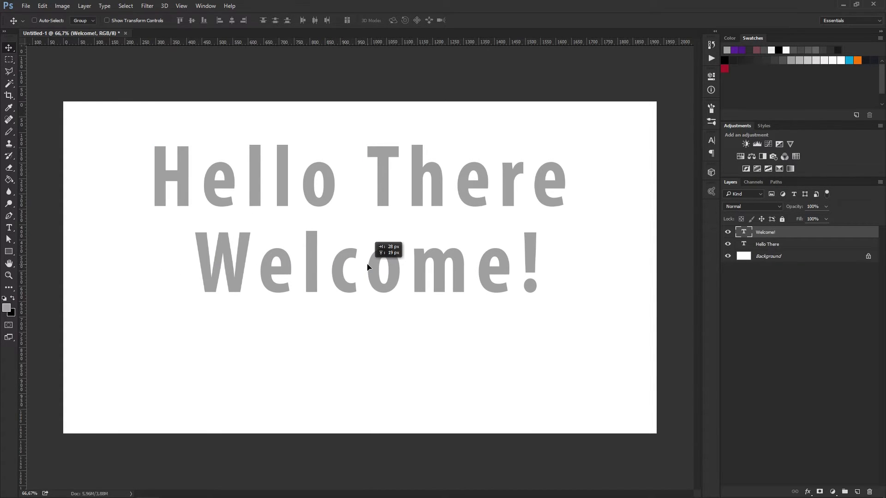
drag(367, 266, 364, 301)
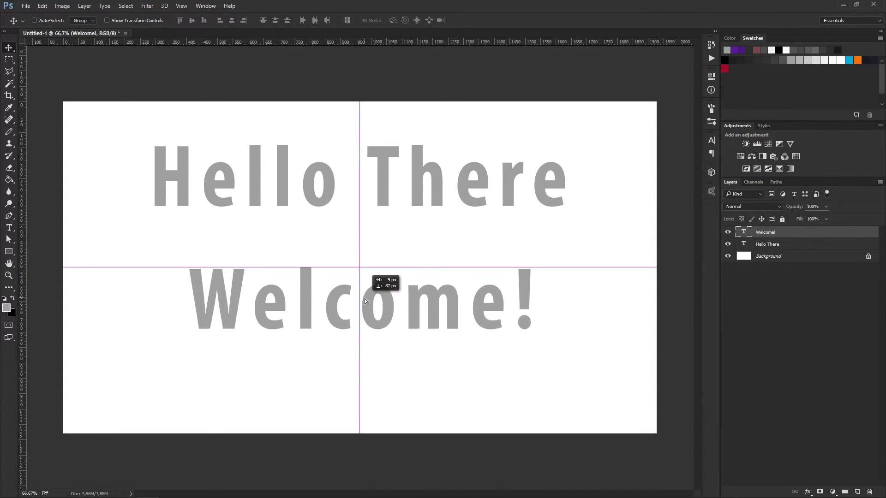
drag(364, 300, 364, 273)
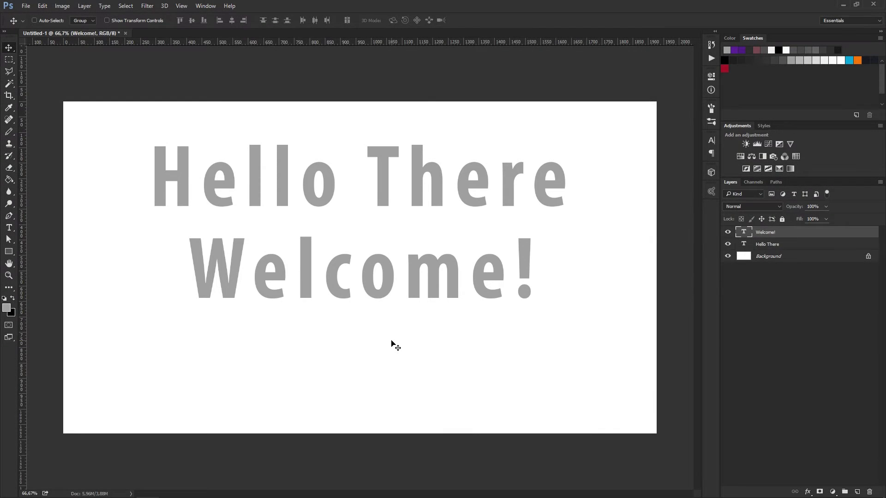
Disable View > Show > Smart Guides and move 'Welcome!' with no alignment lines appearing
click(181, 6)
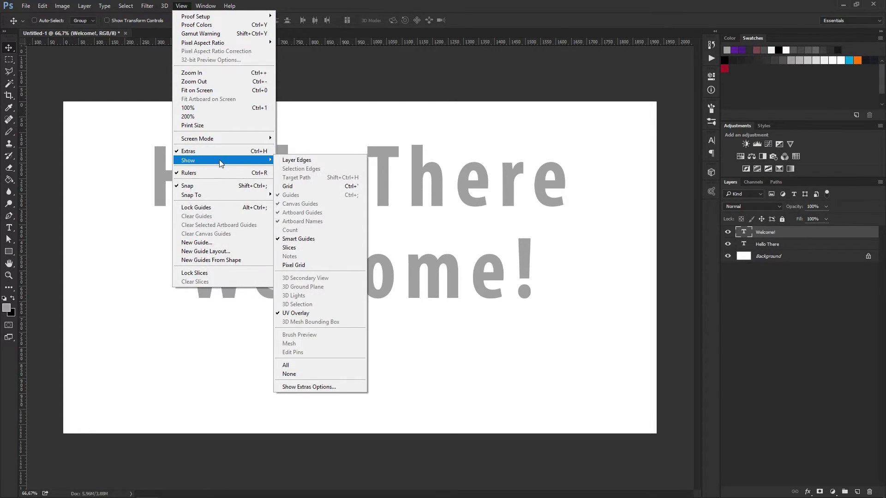
mouse_move(298, 238)
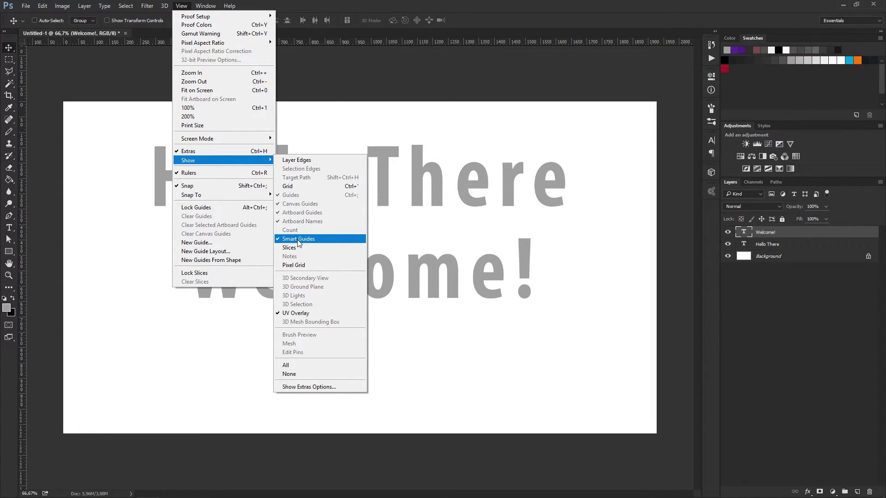
click(299, 238)
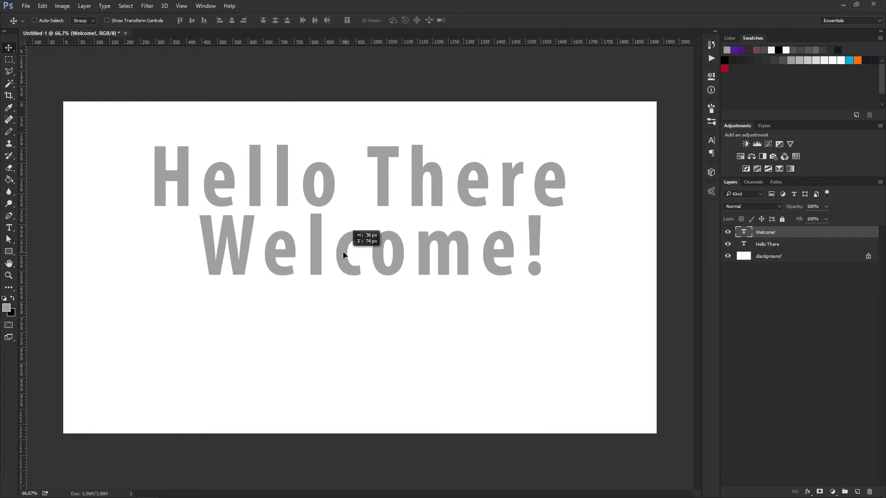
drag(343, 255, 353, 277)
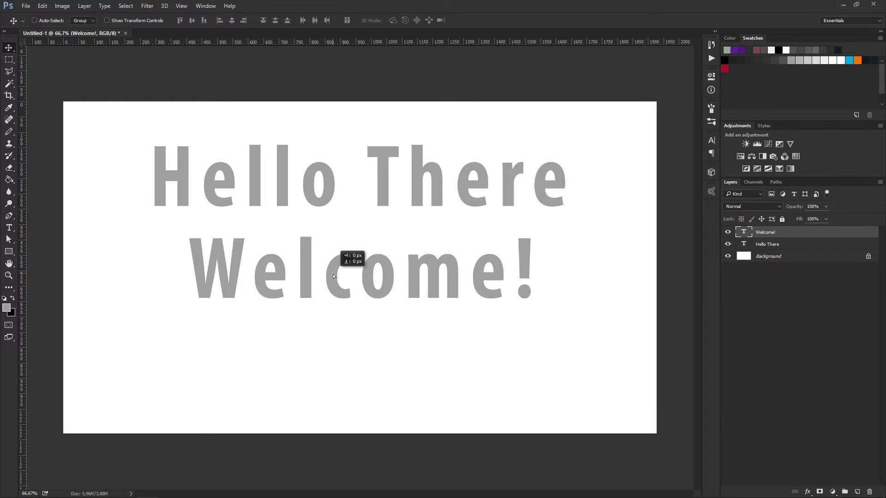
Disable View > Snap, confirm it is unchecked, and move 'Welcome!' freely back beneath 'Hello There'
click(182, 5)
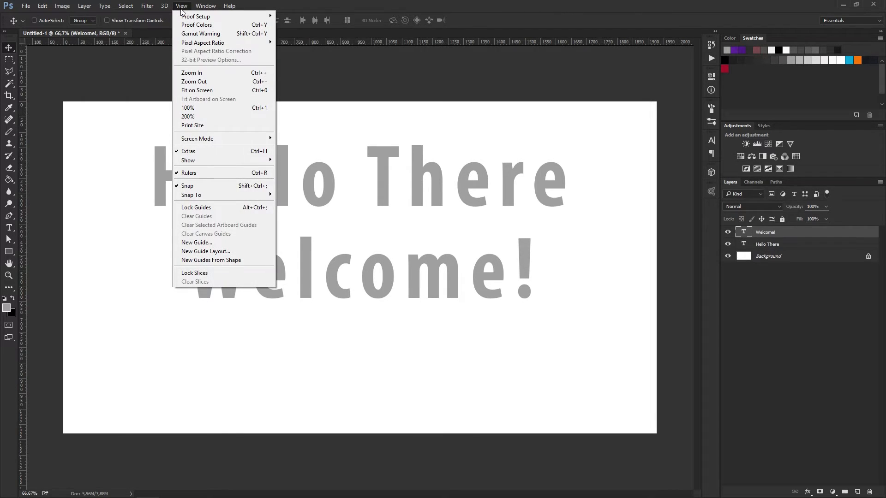
mouse_move(203, 186)
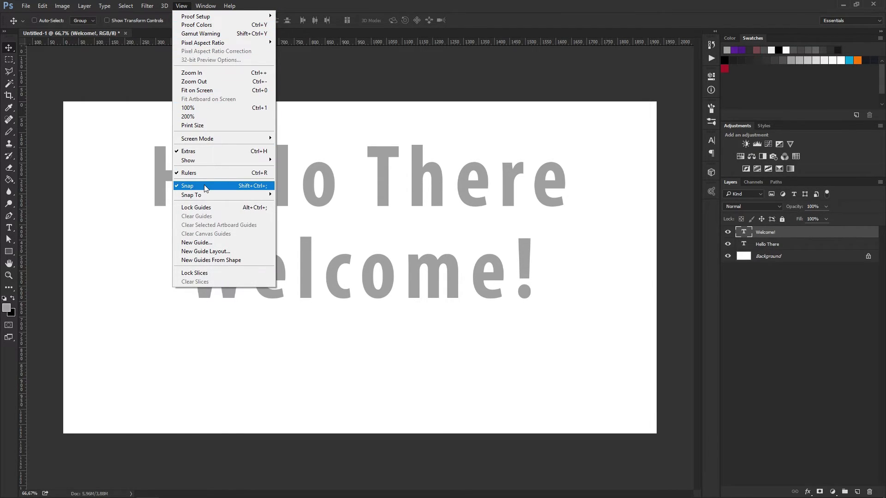
click(187, 186)
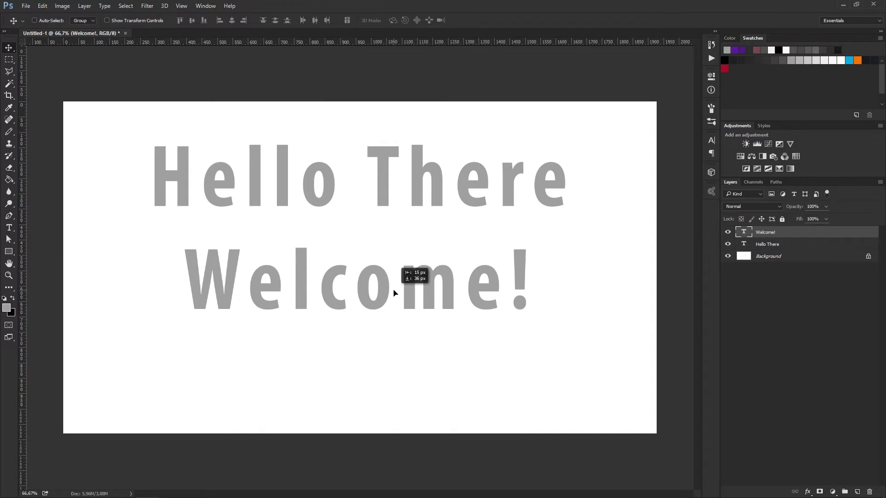
click(181, 6)
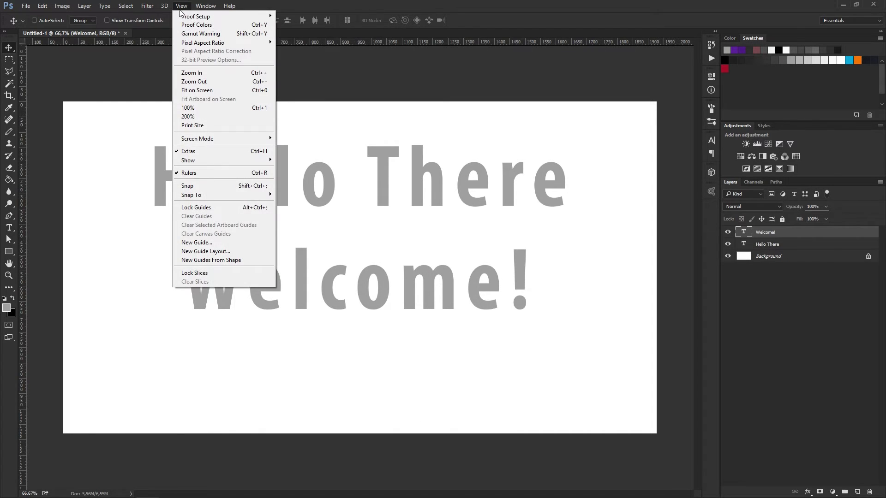
mouse_move(203, 185)
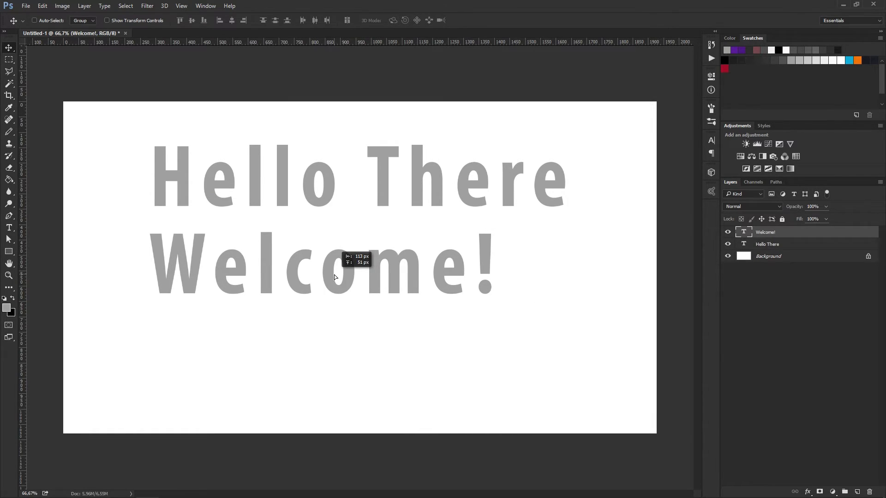
drag(322, 277, 373, 274)
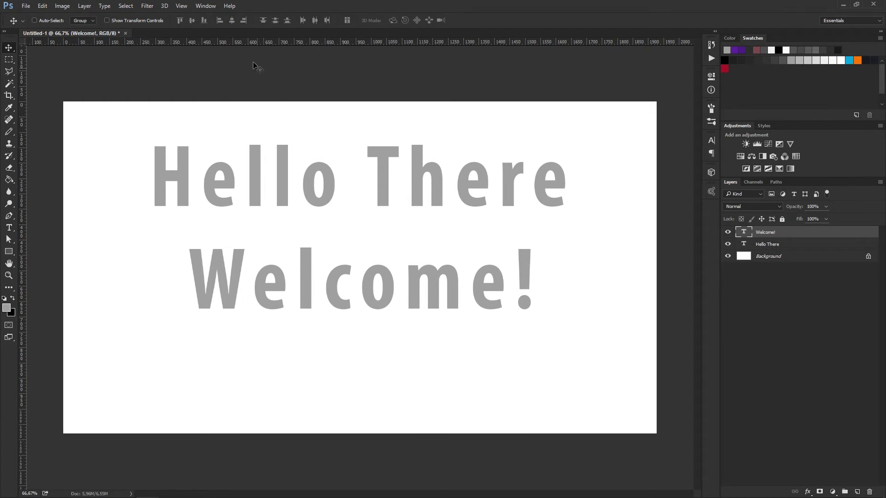
Re-enable Smart Guides from View > Show
click(182, 6)
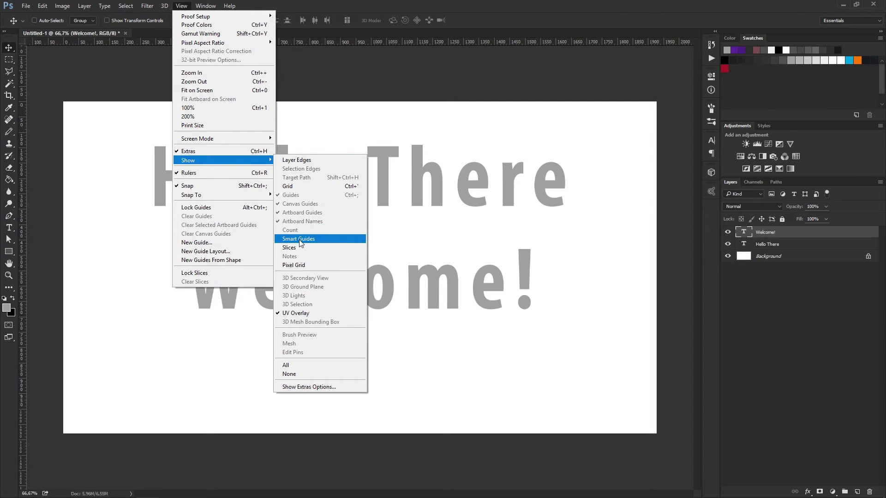
click(298, 238)
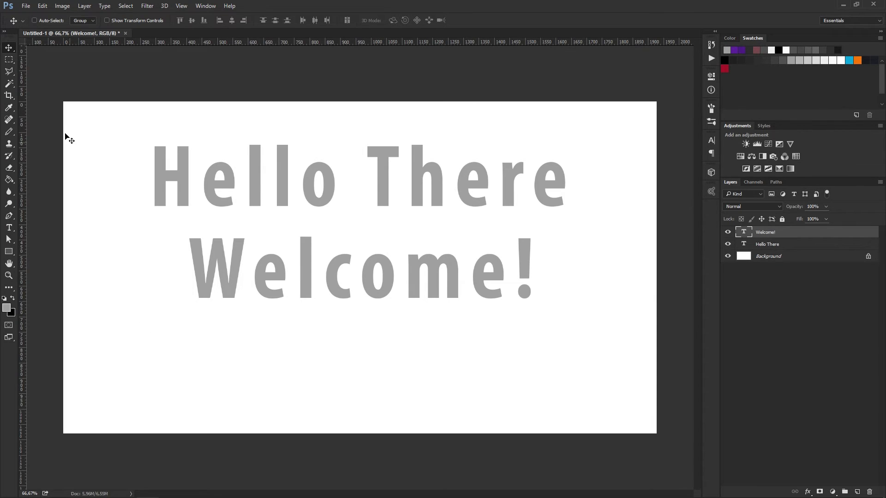
click(43, 6)
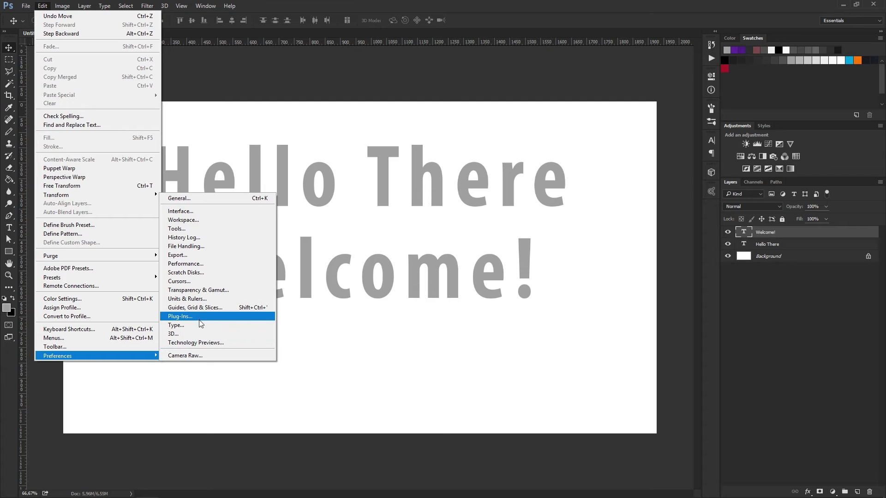
click(194, 307)
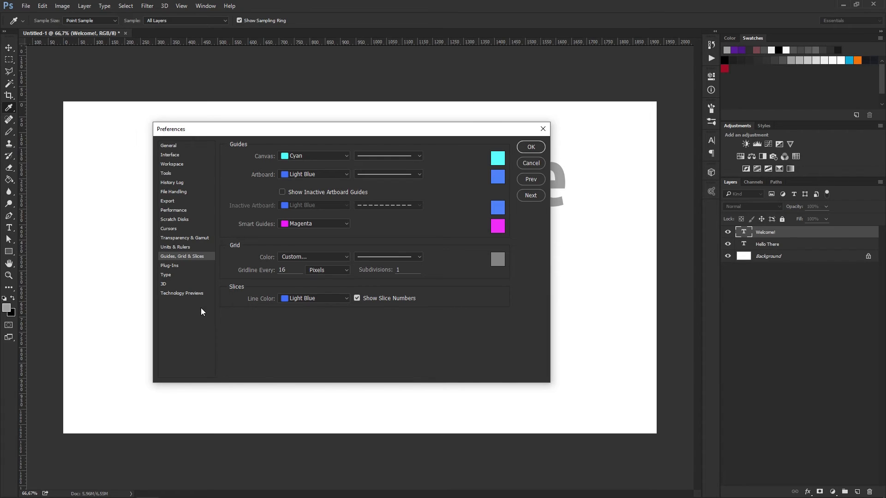
mouse_move(348, 227)
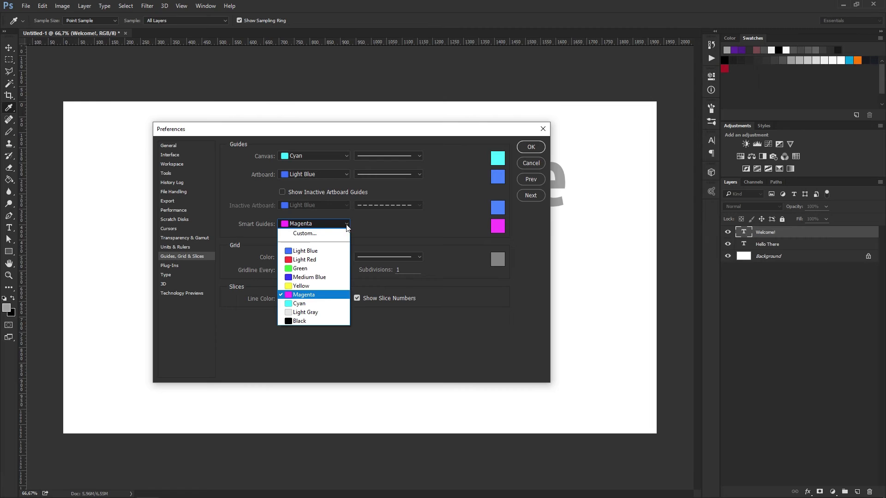
mouse_move(323, 321)
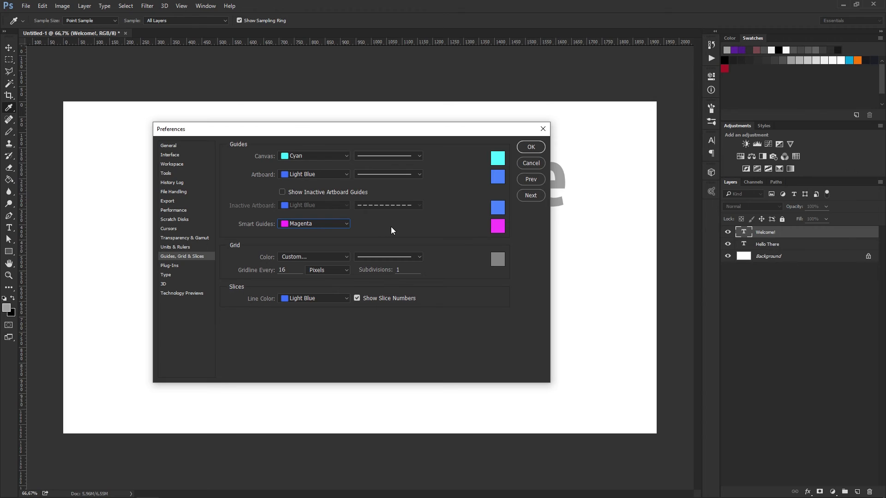
click(529, 147)
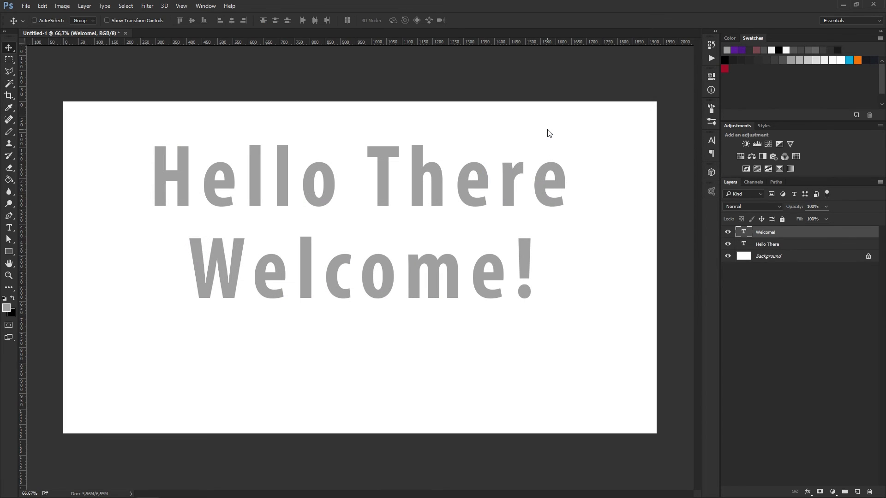